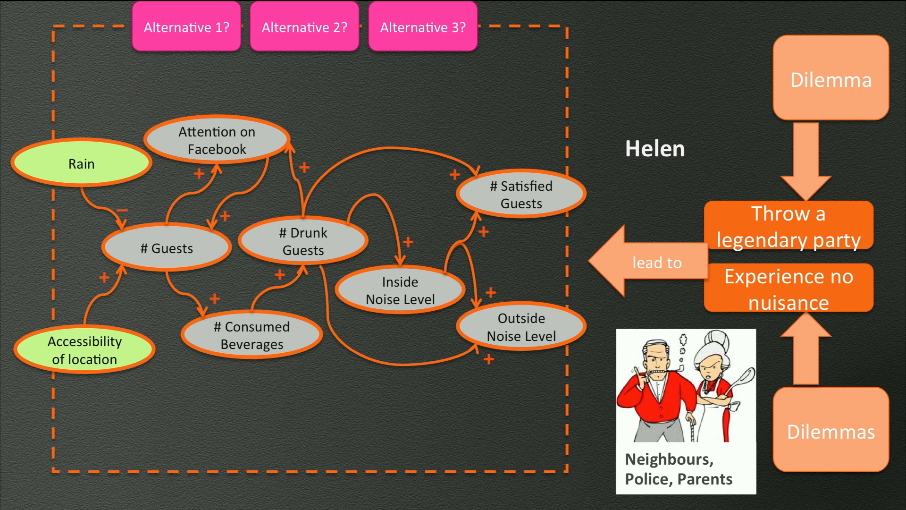
# Advance the slide animation so the Outside Noise Level node appears shaded as an intervention point.
pyautogui.click(168, 246)
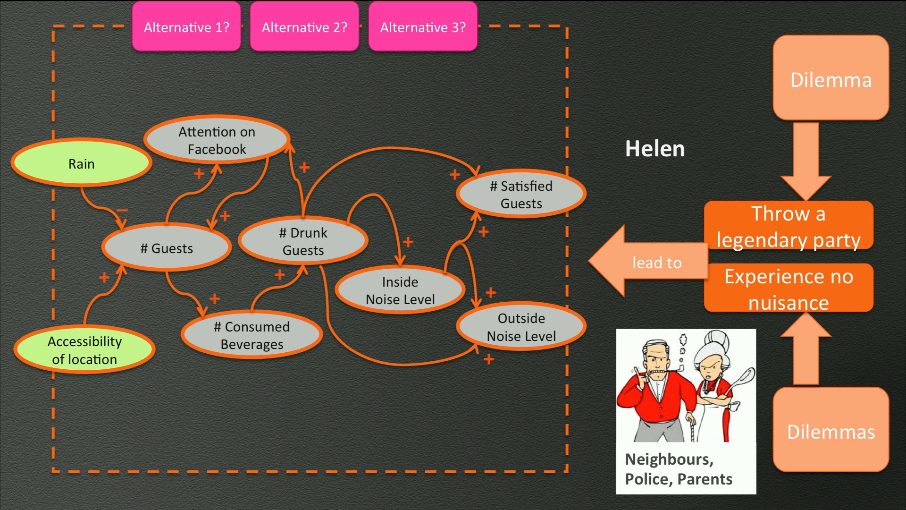
pyautogui.click(520, 327)
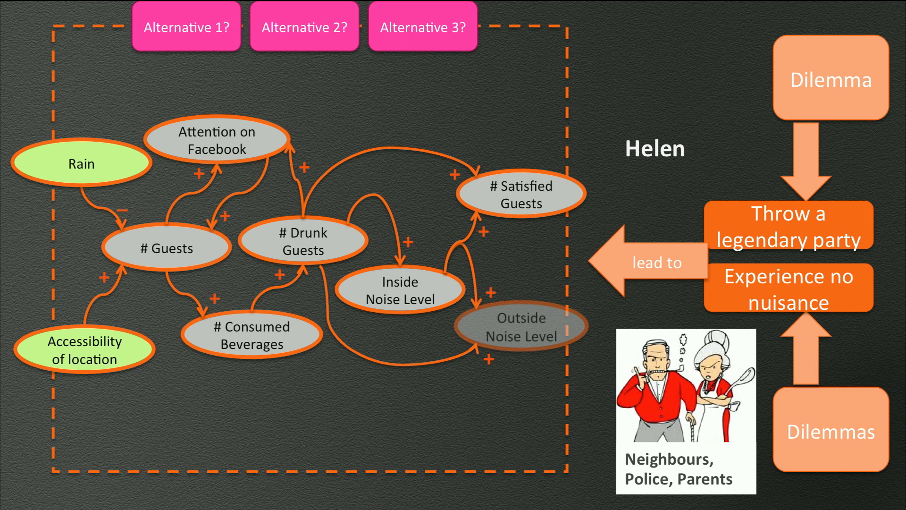